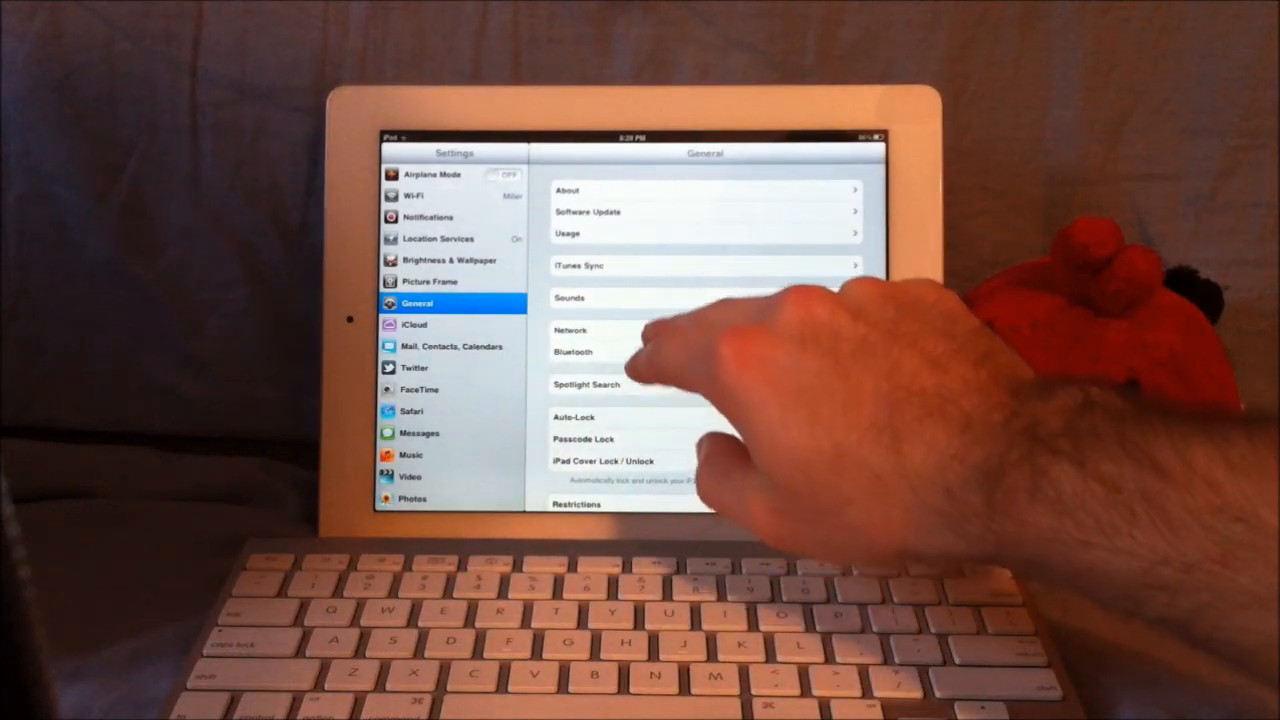
Step: Open the Bluetooth page, confirming Bluetooth is on and the Apple Wireless Keyboard is listed
{"action": "left_click", "coordinate": [573, 351]}
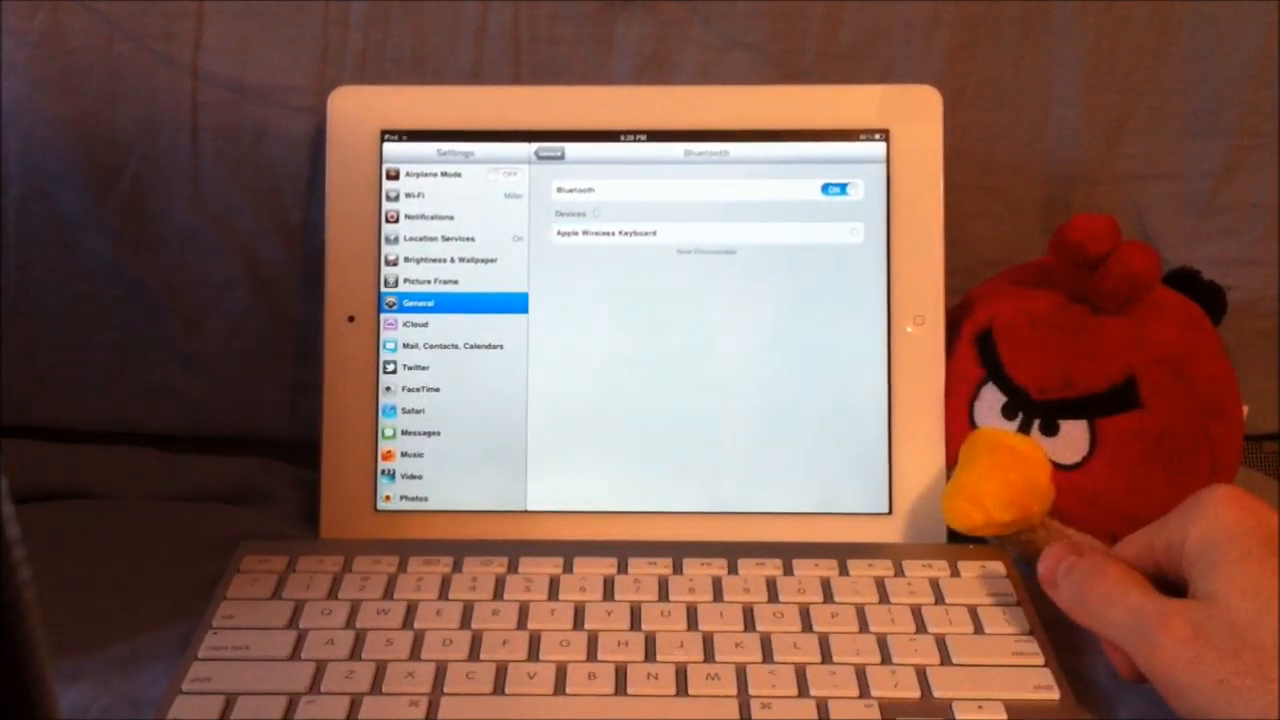
{"action": "left_click", "coordinate": [705, 232]}
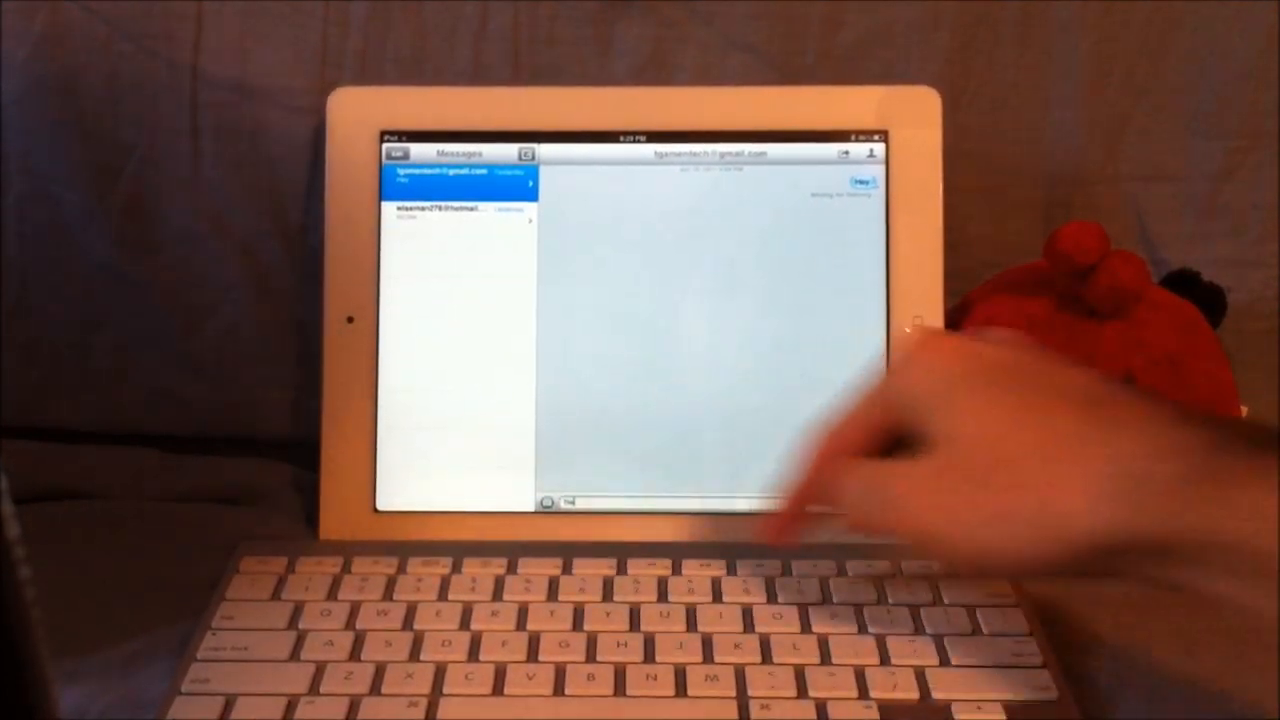
Step: Type 'heyy' with the Bluetooth keyboard and send it in the conversation
{"action": "type", "text": "heyy"}
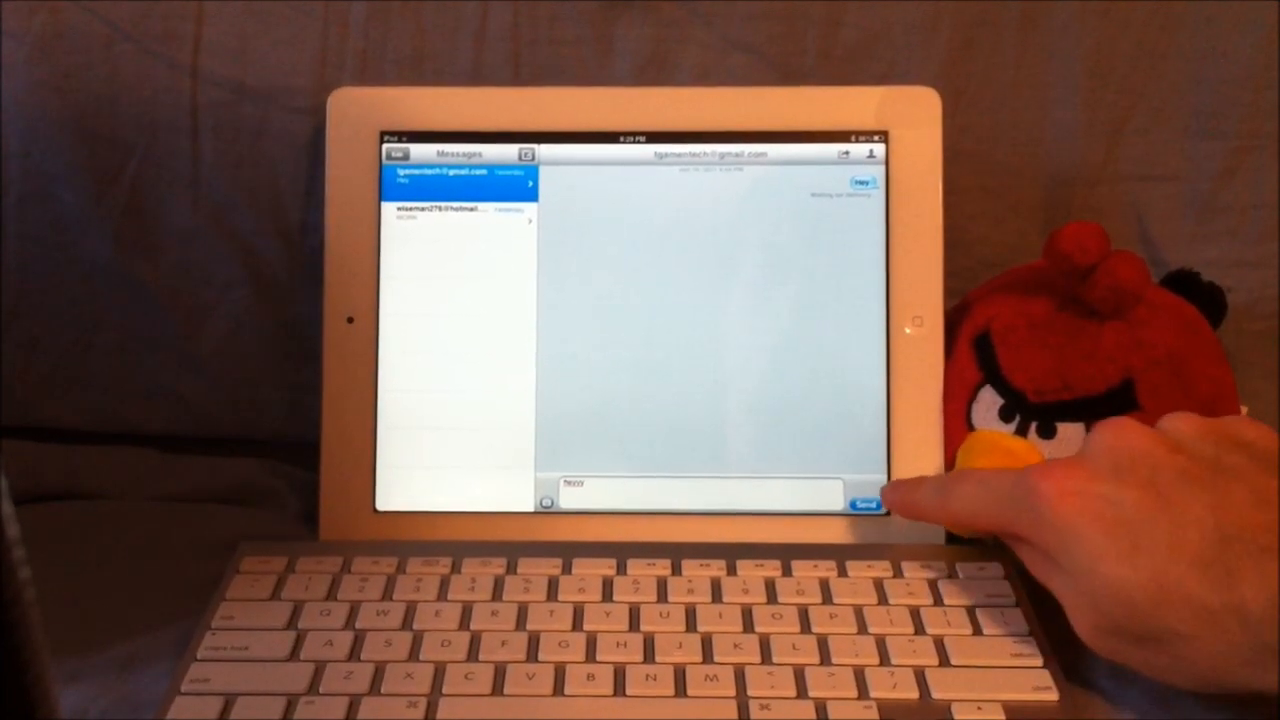
{"action": "left_click", "coordinate": [866, 503]}
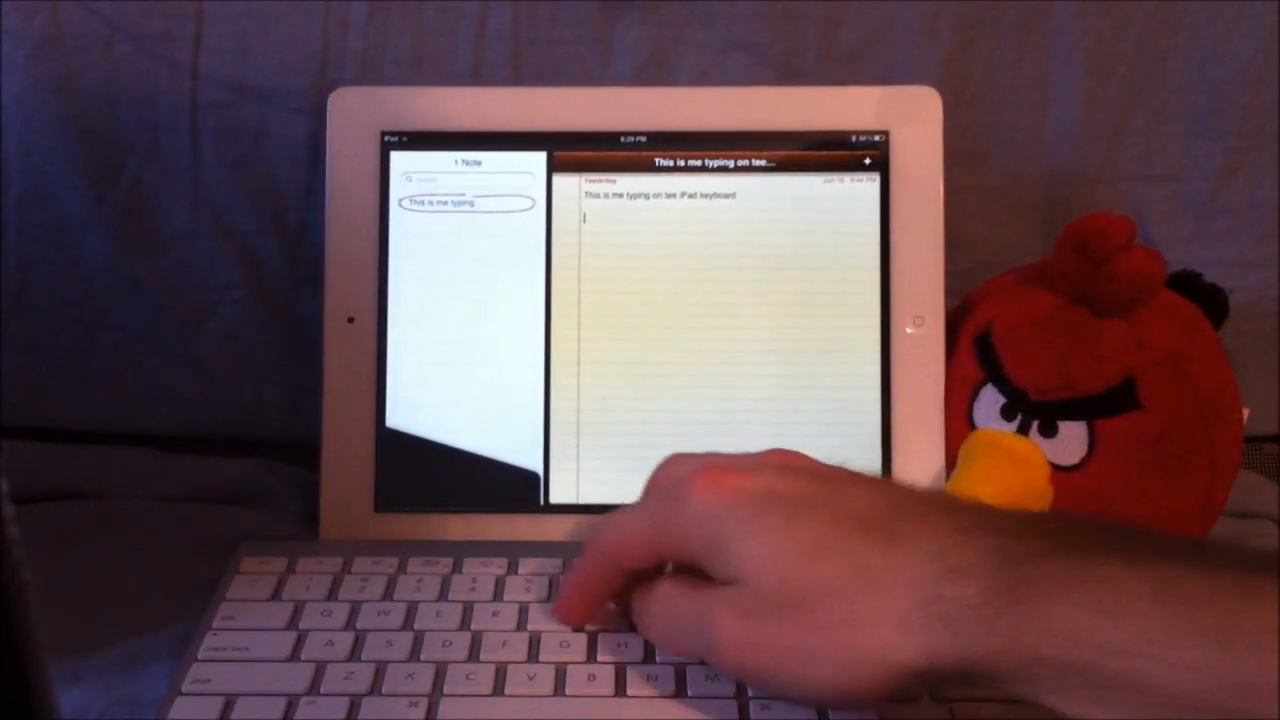
Step: Type 'hi everyine huh' on a new line below the note's existing sentence
{"action": "type", "text": "hi eve"}
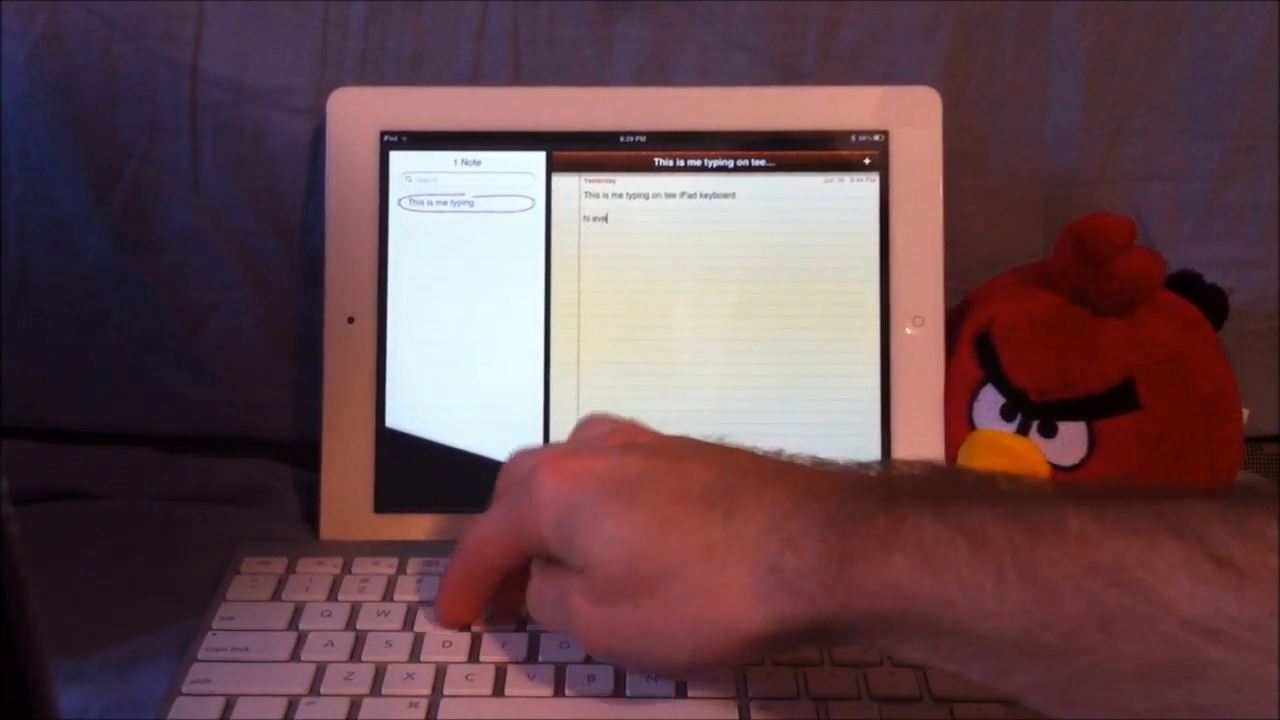
{"action": "type", "text": "eryine ;lkajsd kfa's woeifa;sdf oaiwefa sdlfa iwef asdufoiawenfaowe"}
{"action": "type", "text": "hi"}
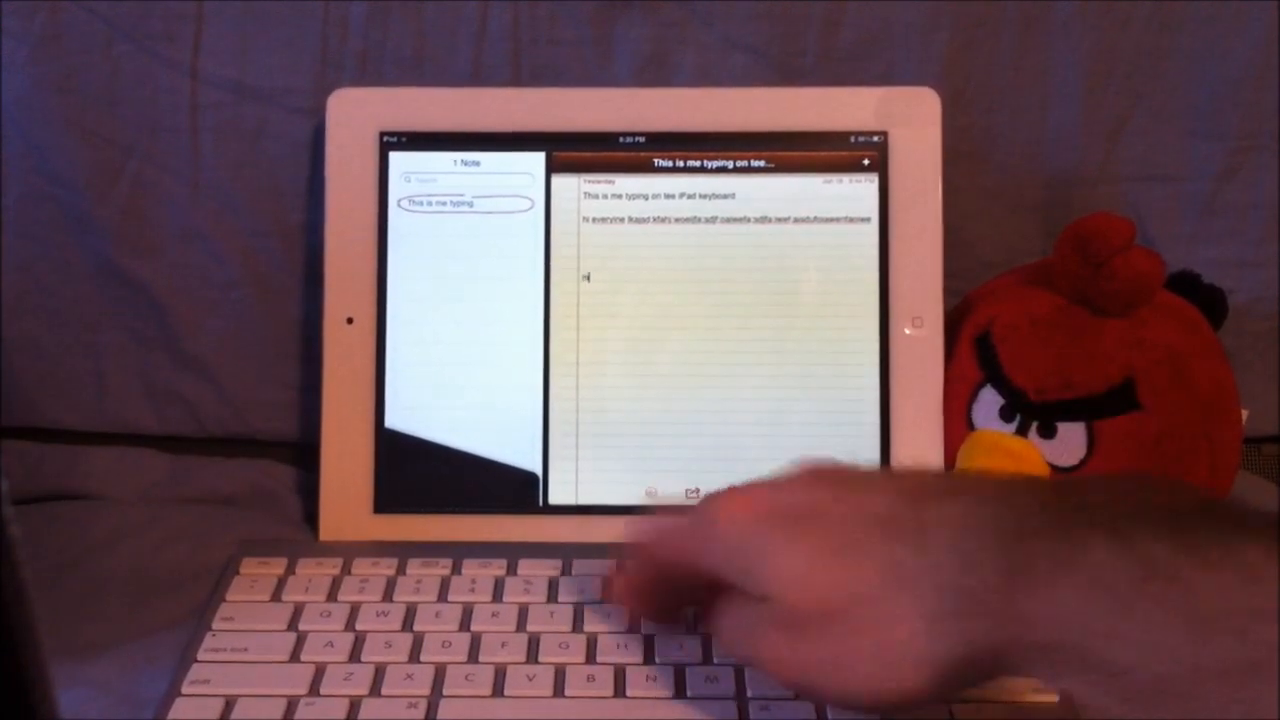
{"action": "type", "text": "huh"}
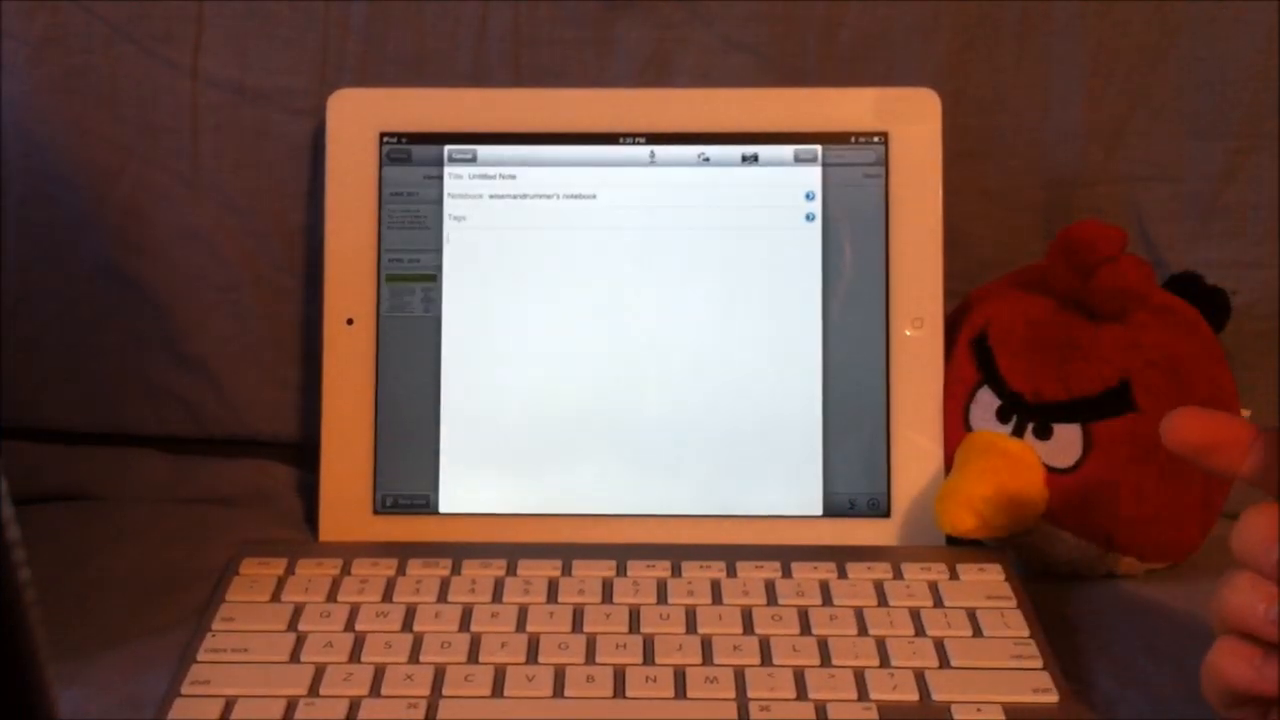
Step: Type 'hi everyone this is me typing on evernote on the apple keyboard! subscribe' into the note body
{"action": "type", "text": "hi"}
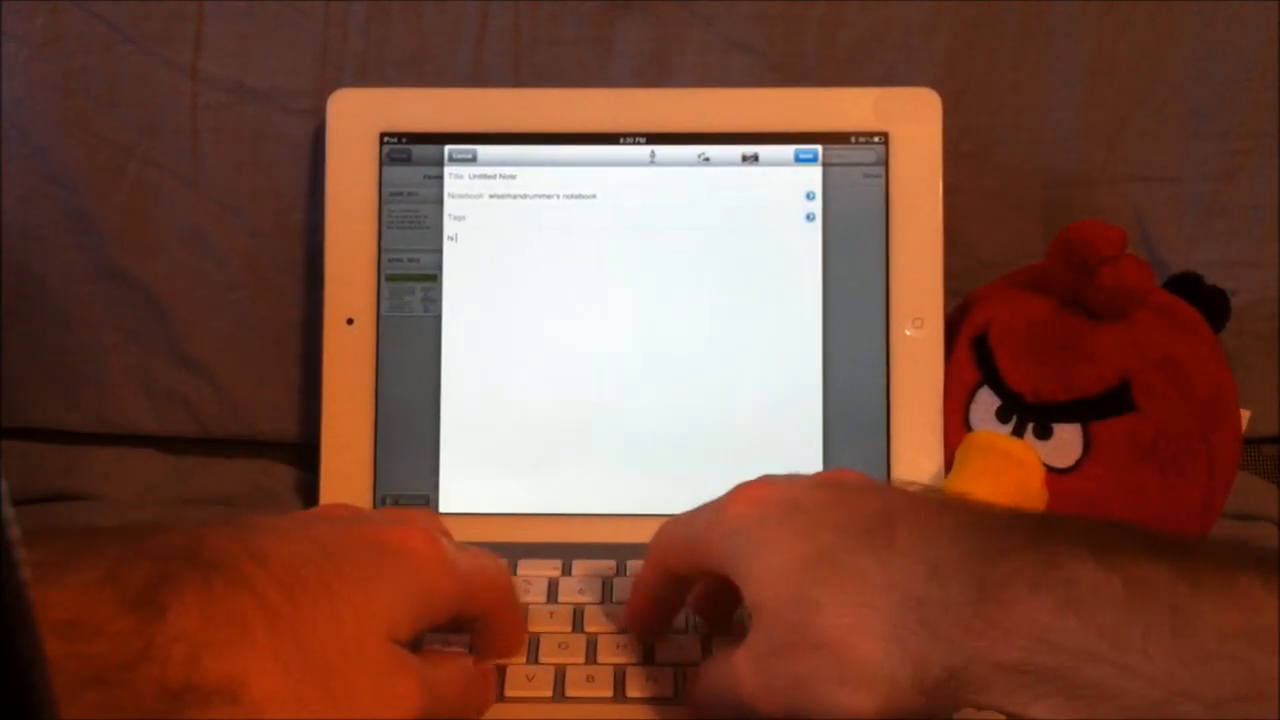
{"action": "type", "text": "everyone this is n"}
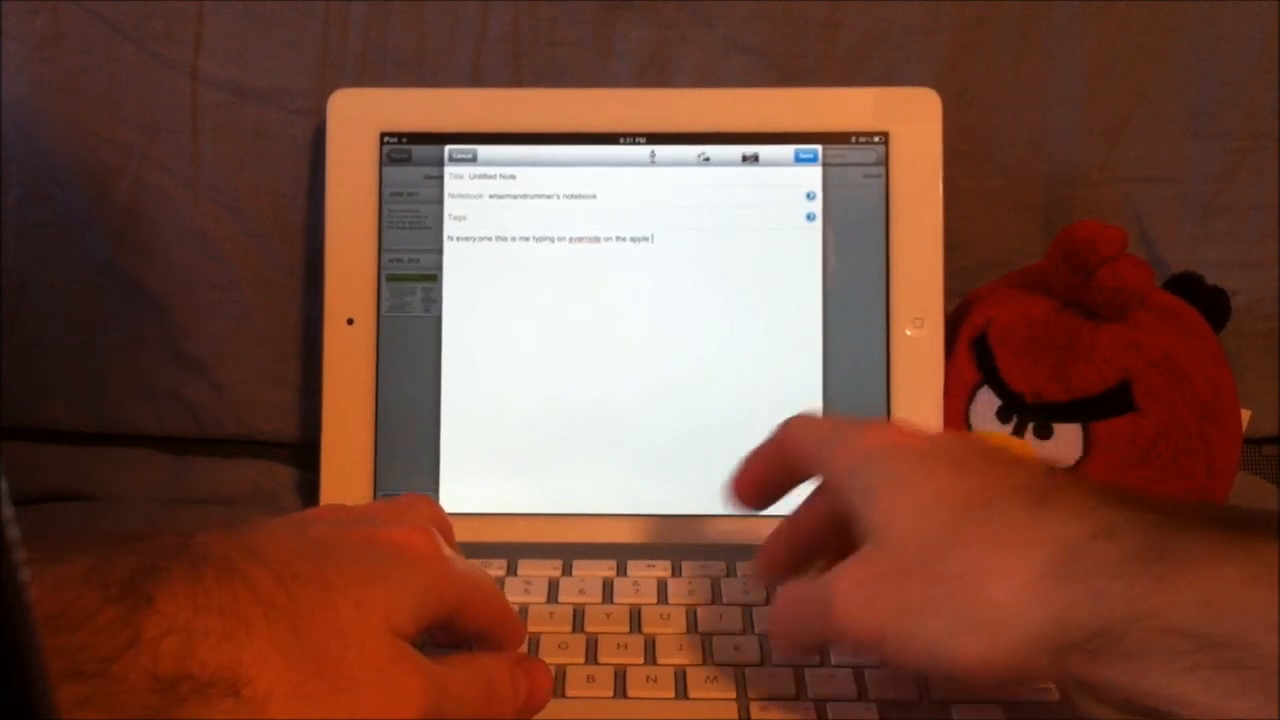
{"action": "type", "text": "keyboard!"}
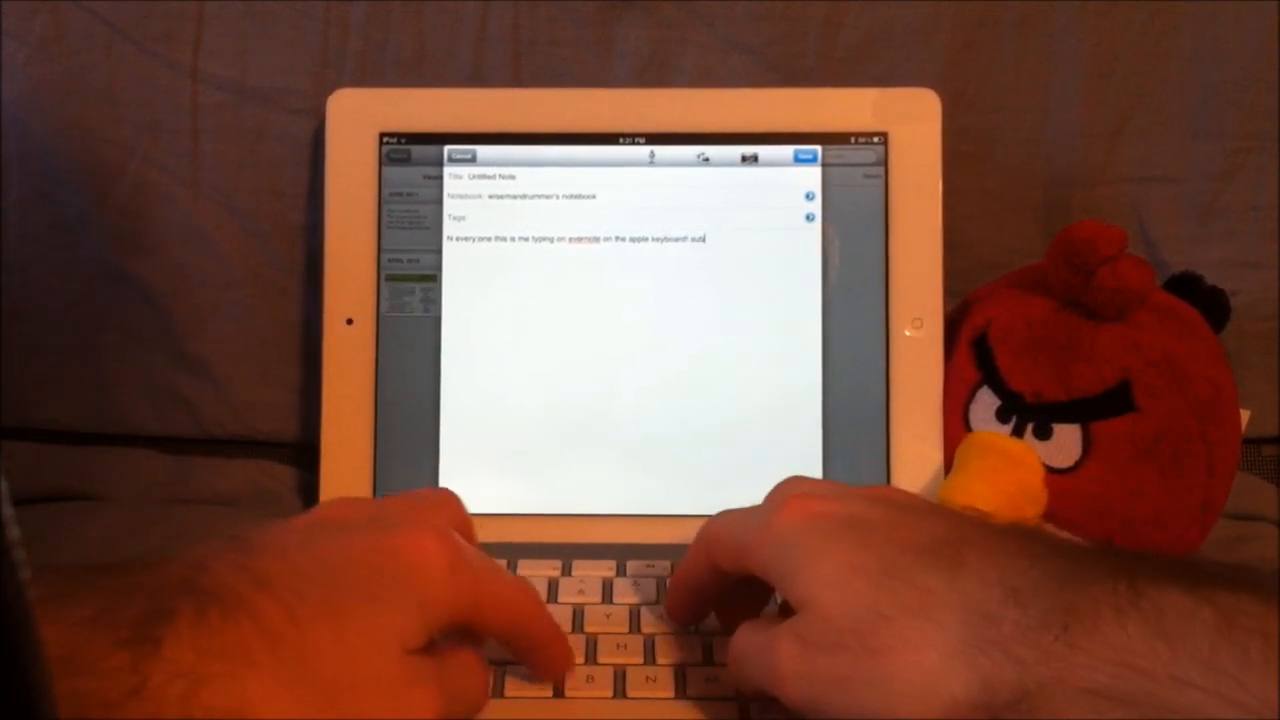
{"action": "type", "text": "subscribe"}
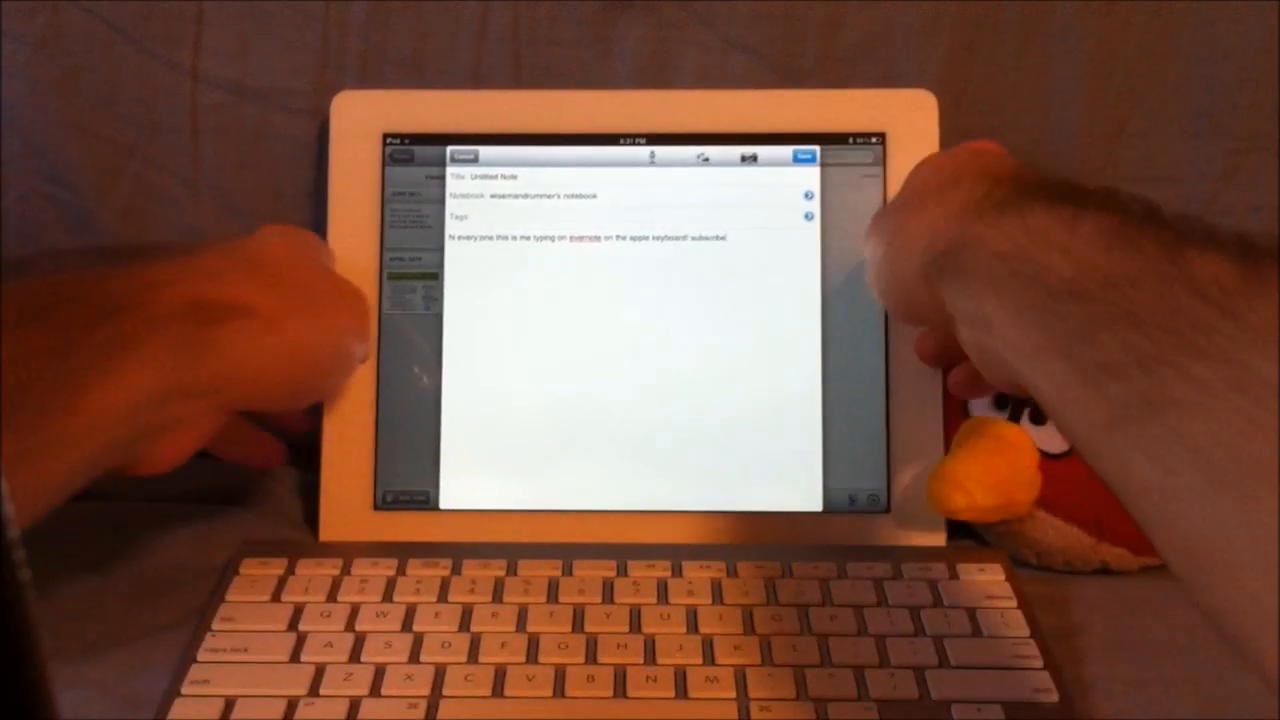